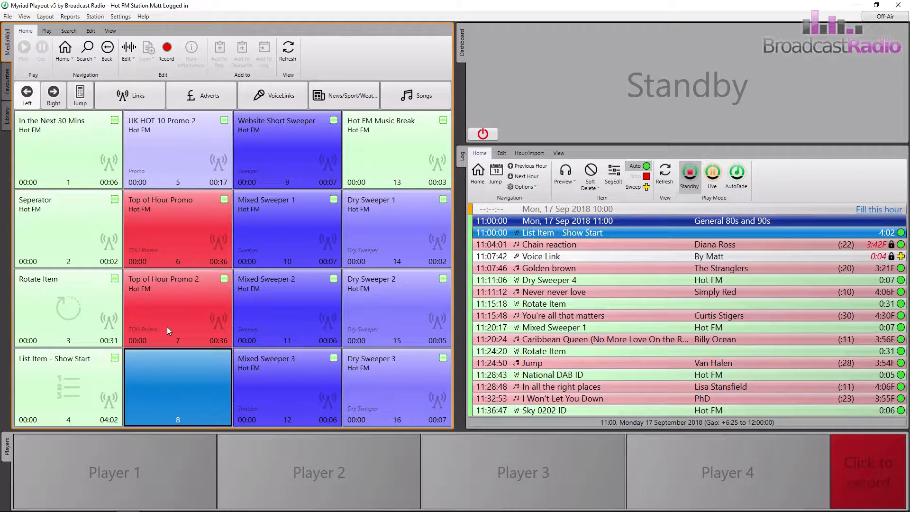
# Step: Start a new link item 'Travel Out - Random' in empty media wall slot 8
pyautogui.click(90, 31)
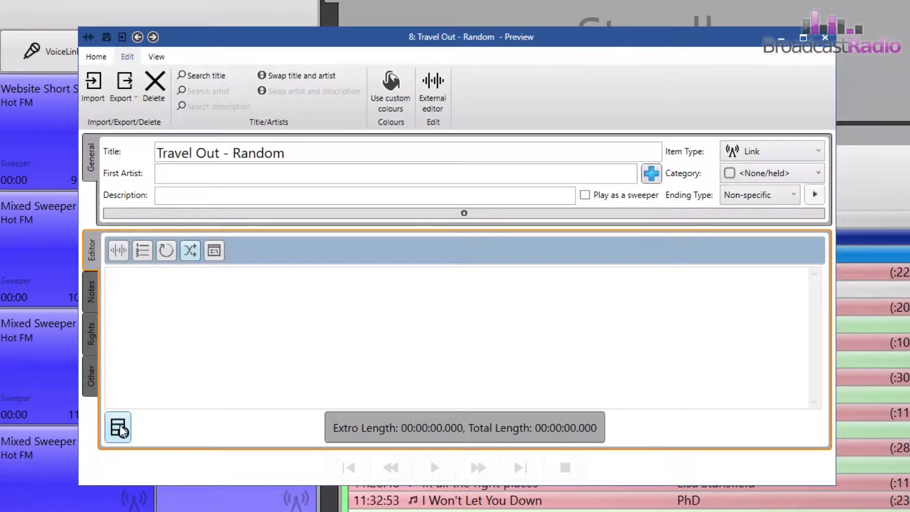
# Step: Add media items 110 (Travel OUT STAB v1) and 111 (v2) to the link's list
pyautogui.click(117, 427)
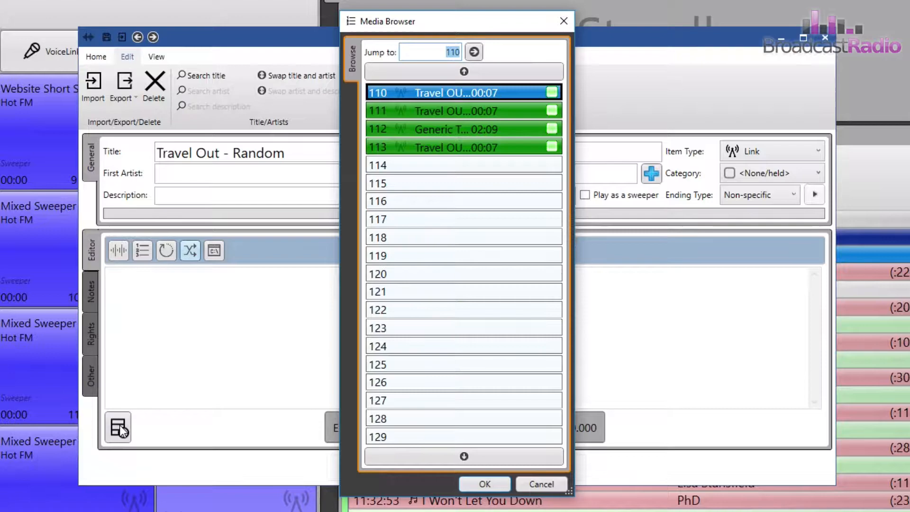
pyautogui.click(483, 483)
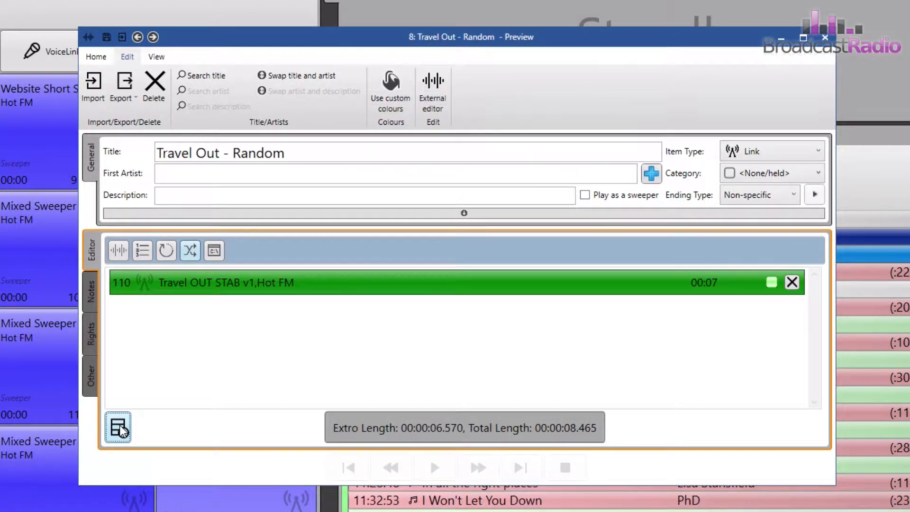
pyautogui.moveTo(118, 427)
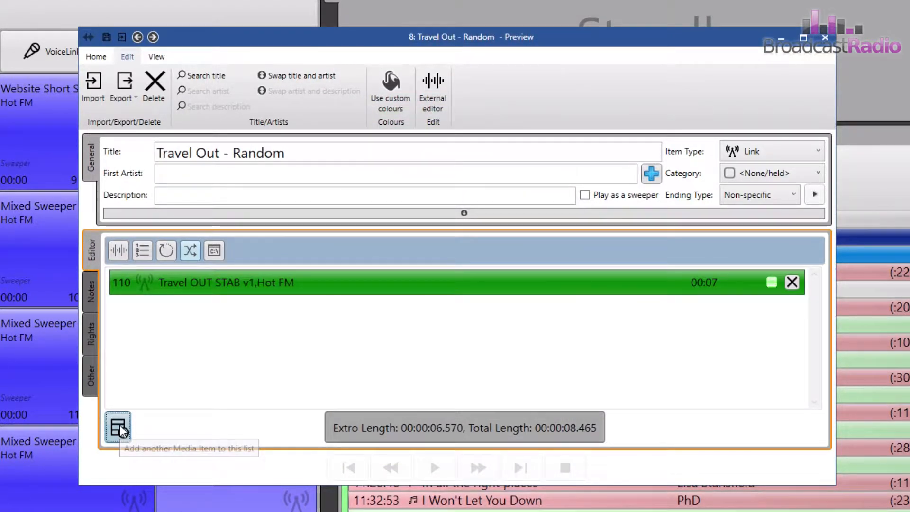
pyautogui.click(118, 428)
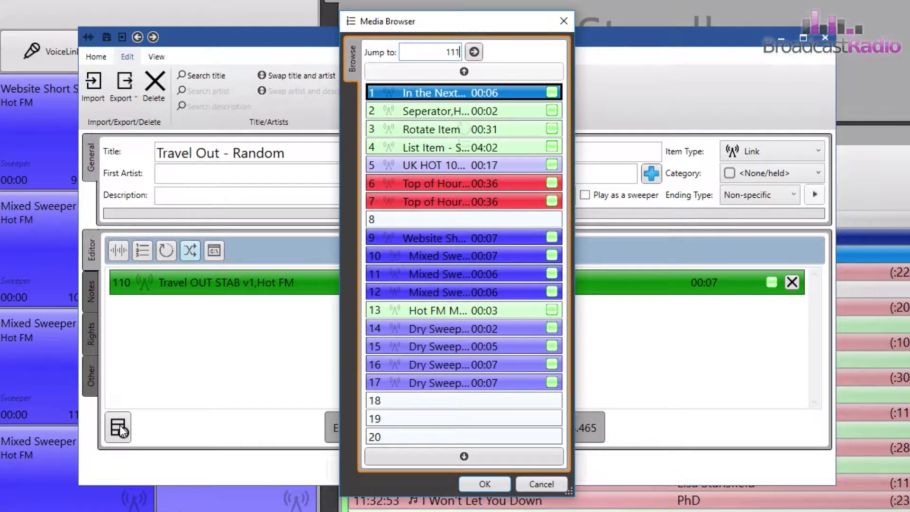
pyautogui.click(485, 483)
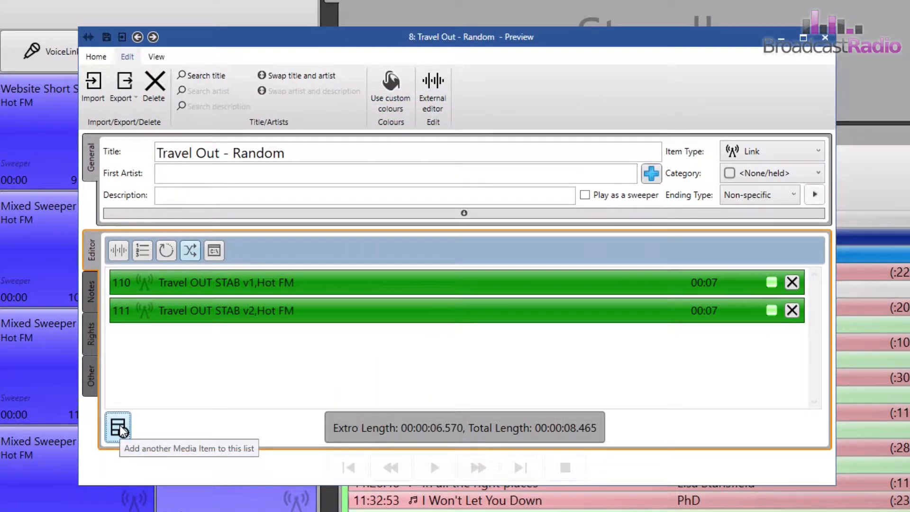
pyautogui.moveTo(246, 290)
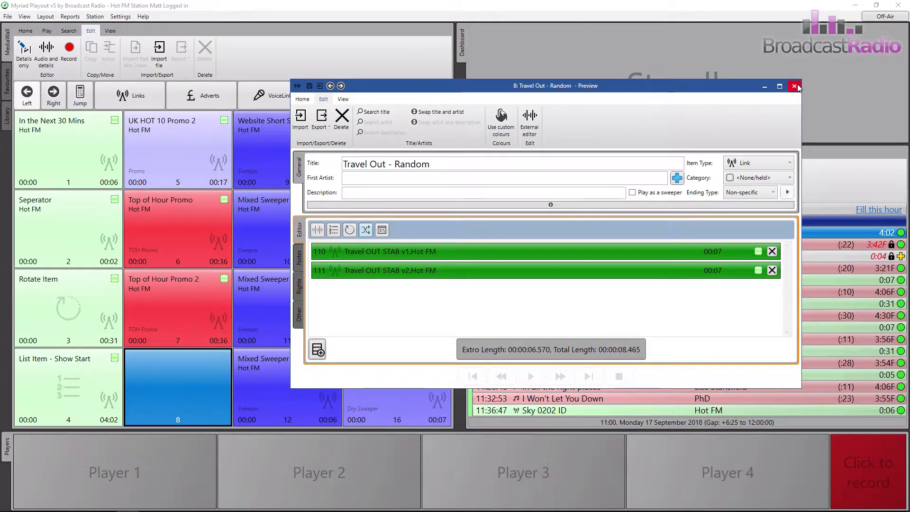
# Step: Save the changes to media item 8 and play Travel Out - Random in Player 1
pyautogui.click(794, 87)
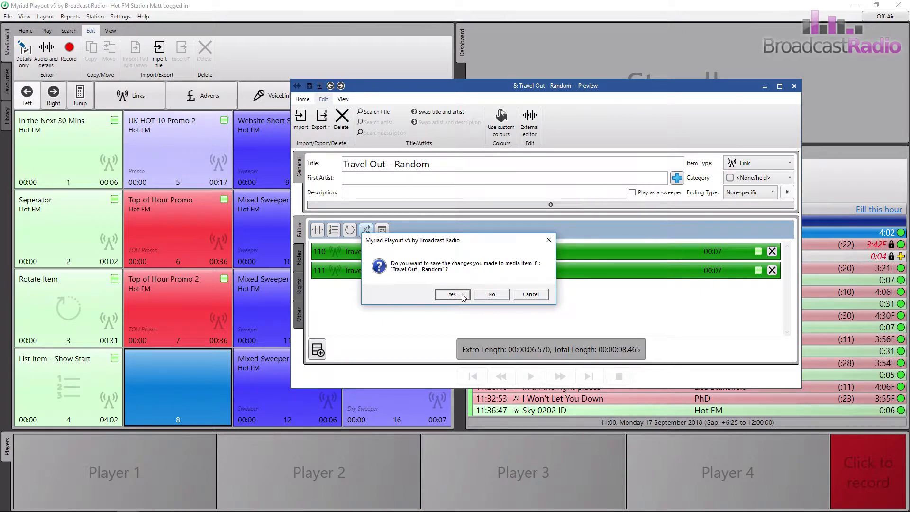
pyautogui.click(452, 294)
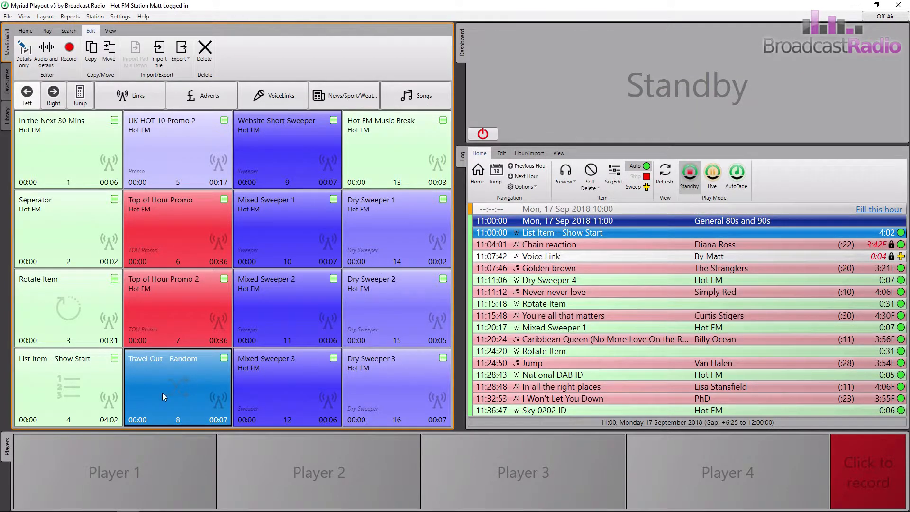
pyautogui.doubleClick(177, 385)
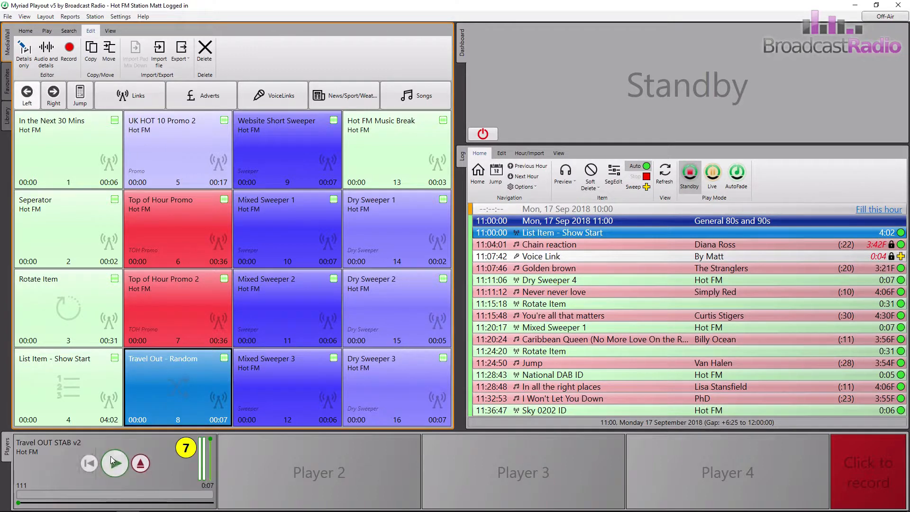